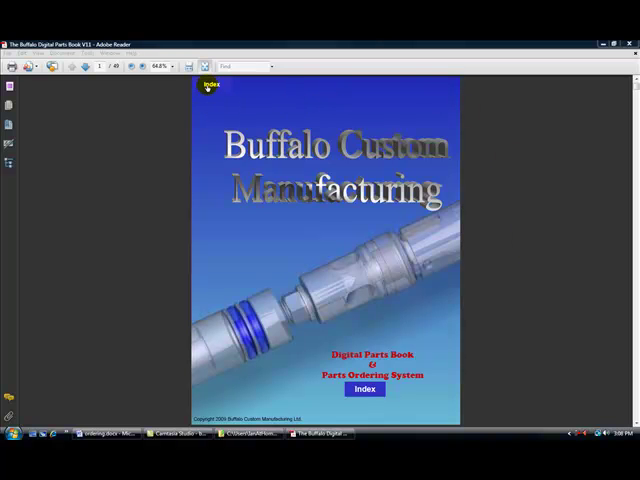
Go from the index to the P Backend Assembly 3D page under 3D Backend Assemblies
{"action": "left_click", "coordinate": [208, 88]}
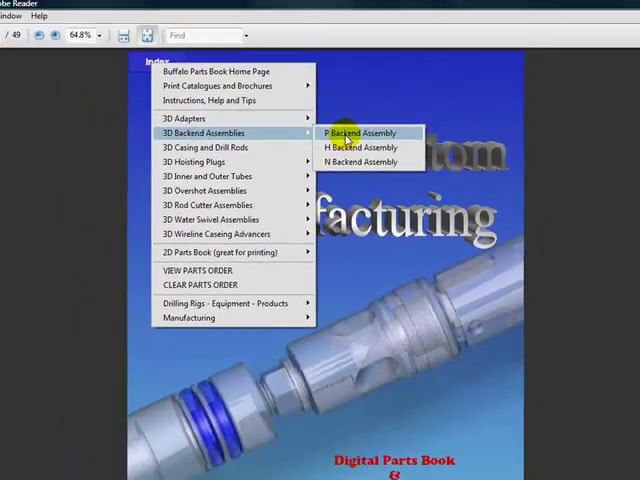
{"action": "left_click", "coordinate": [358, 132]}
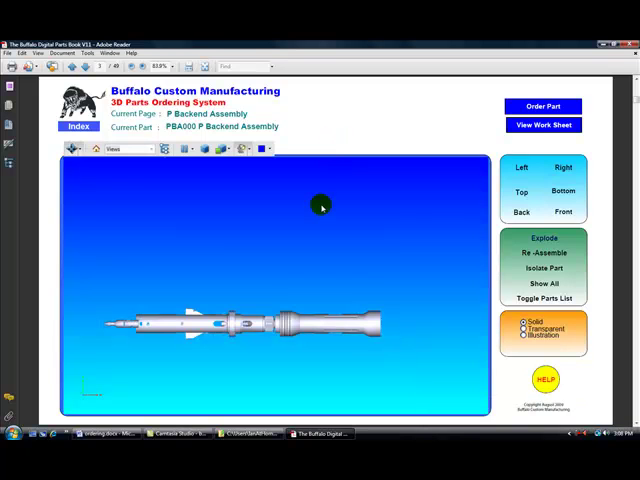
{"action": "mouse_move", "coordinate": [298, 208]}
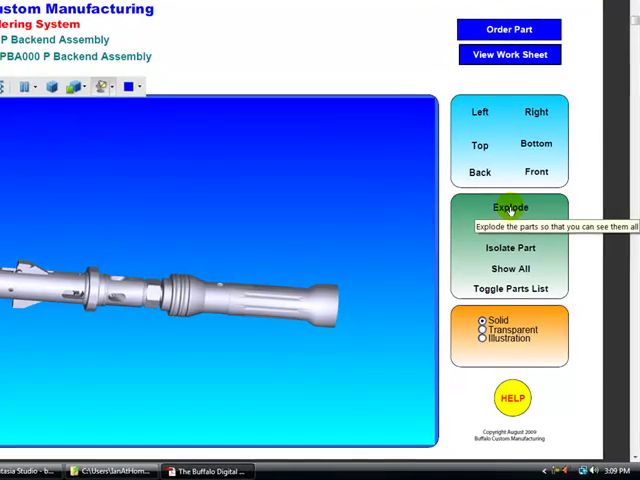
Explode the assembly and select part PBA020 Tapered Washer-2
{"action": "left_click", "coordinate": [510, 208]}
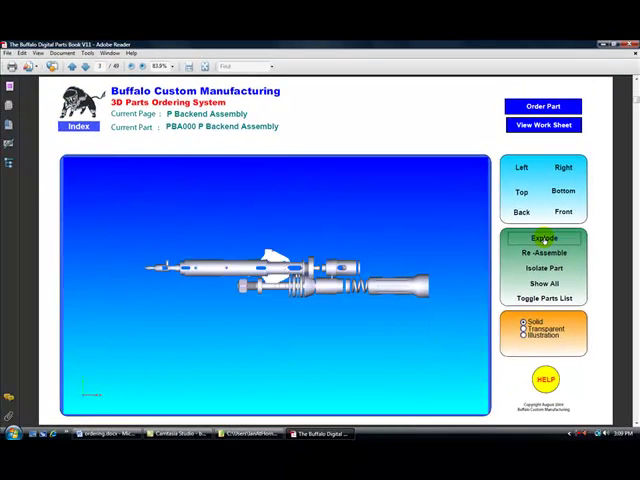
{"action": "left_click", "coordinate": [544, 238]}
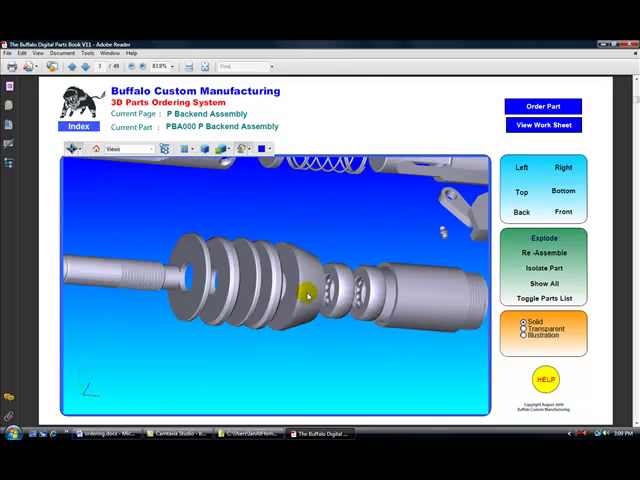
{"action": "left_click", "coordinate": [308, 296]}
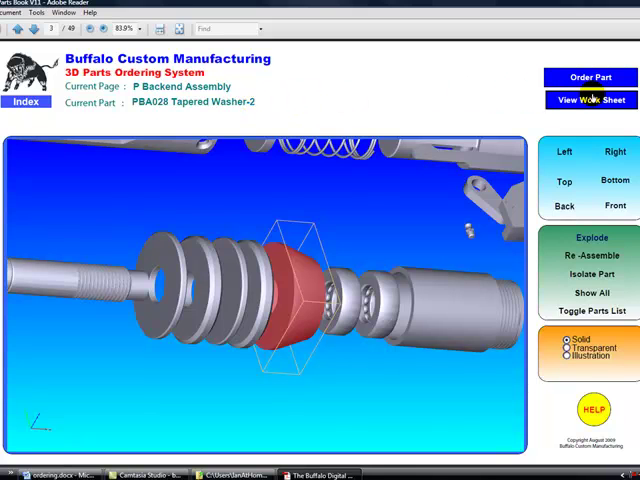
Order the Tapered Washer-2 with a quantity of 12
{"action": "left_click", "coordinate": [592, 76]}
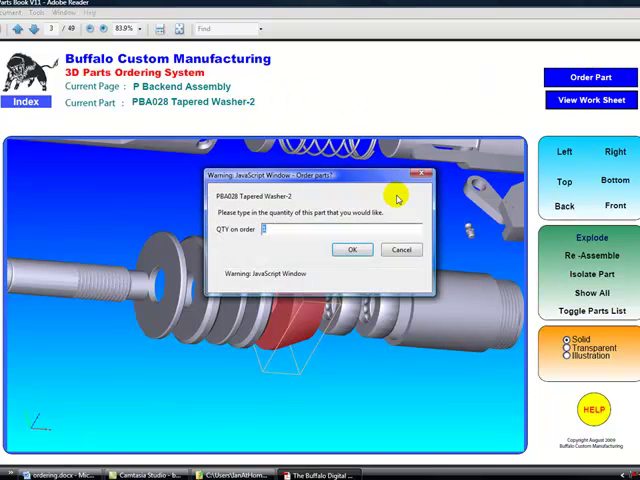
{"action": "type", "text": "12"}
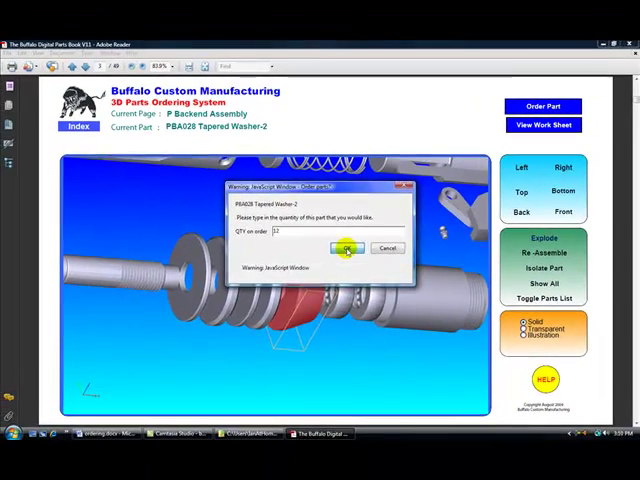
{"action": "left_click", "coordinate": [344, 248]}
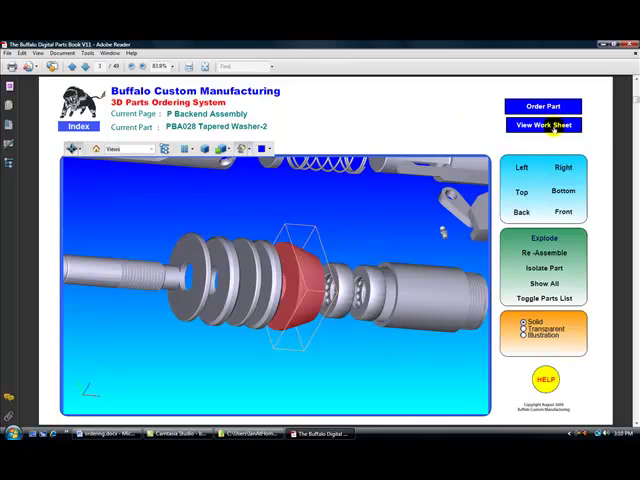
Display the order work sheet listing P Backend Assembly item numbers, descriptions and quantities
{"action": "left_click", "coordinate": [544, 124]}
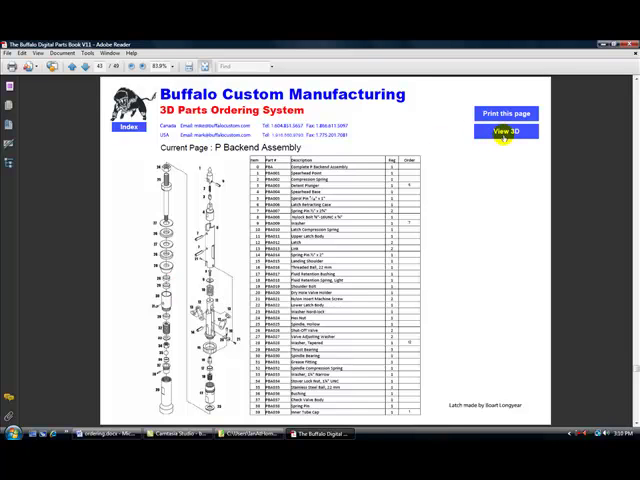
{"action": "mouse_move", "coordinate": [508, 132]}
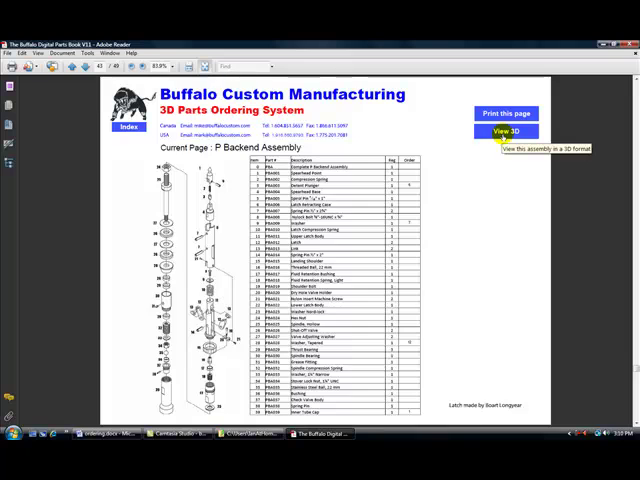
Return to the 3D assembly view and review the quick help message
{"action": "left_click", "coordinate": [510, 130]}
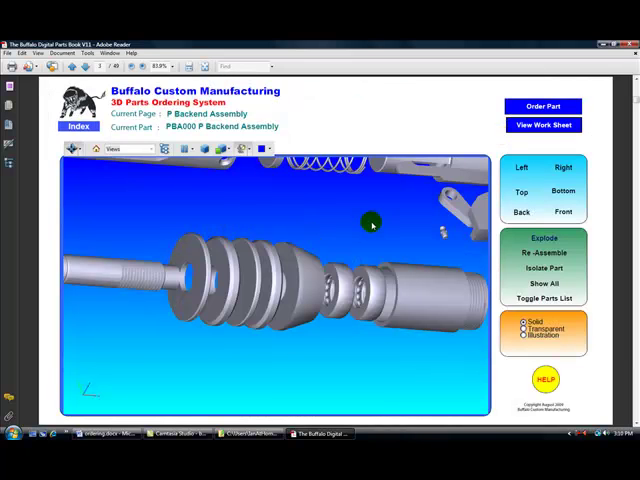
{"action": "left_click", "coordinate": [544, 238]}
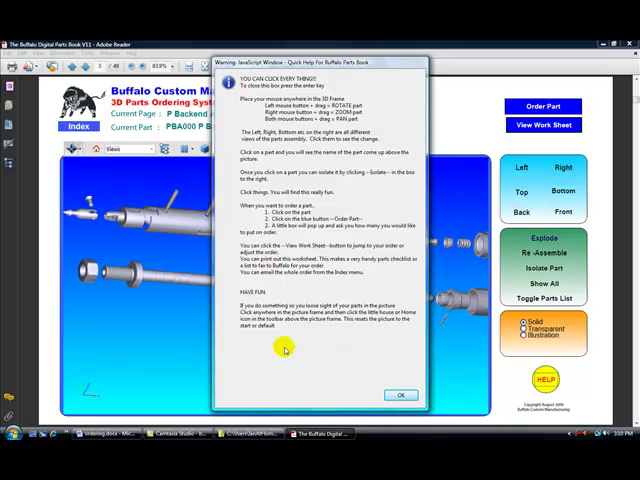
{"action": "left_click", "coordinate": [400, 392]}
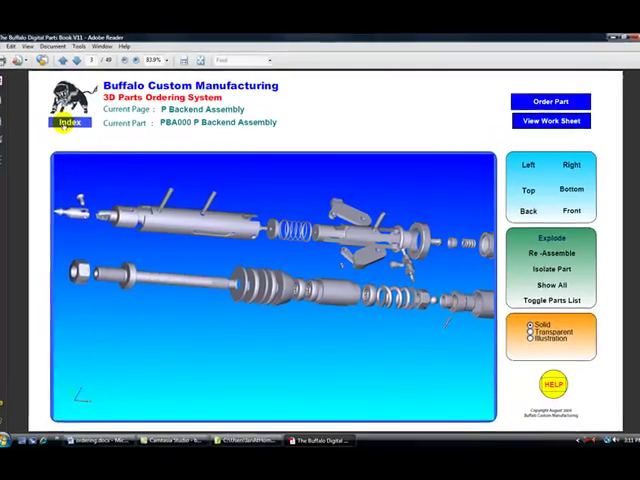
View the instructions, help and tips page, then return to the P Backend Assembly page
{"action": "left_click", "coordinate": [68, 122]}
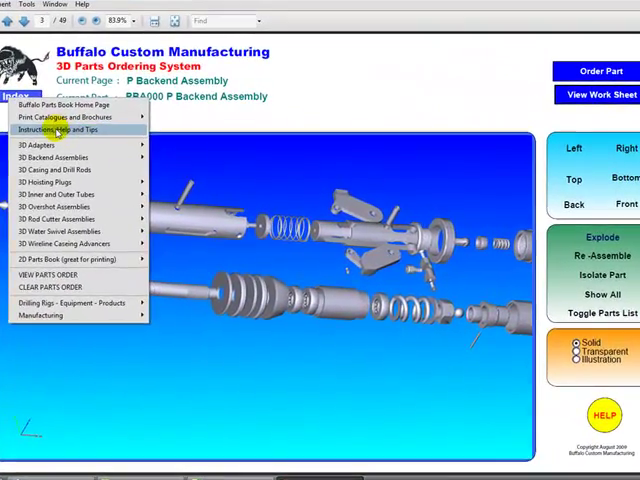
{"action": "left_click", "coordinate": [56, 128]}
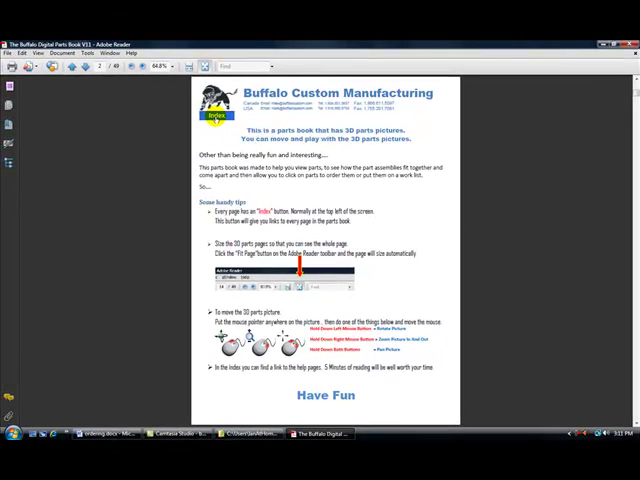
{"action": "left_click", "coordinate": [216, 120]}
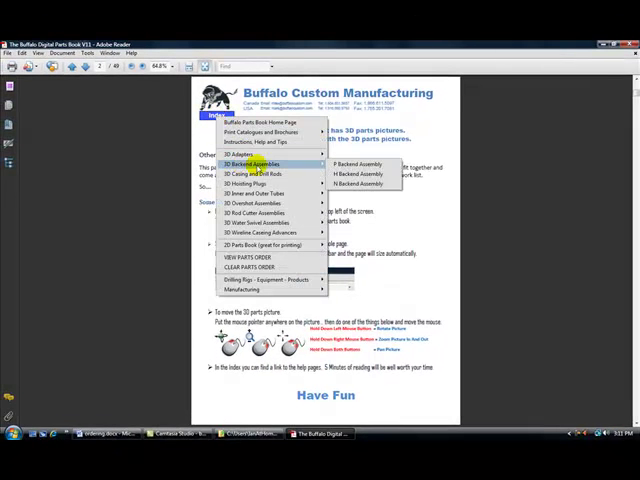
{"action": "left_click", "coordinate": [358, 164]}
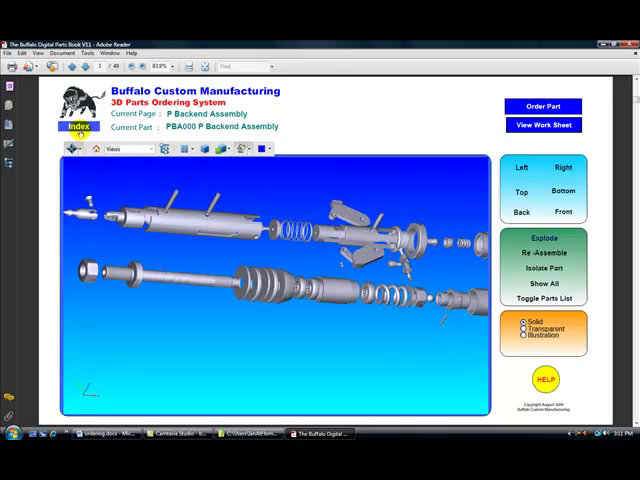
{"action": "left_click", "coordinate": [78, 128]}
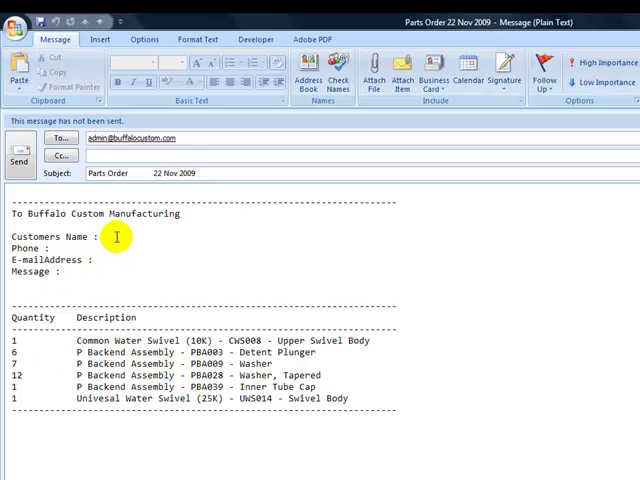
{"action": "type", "text": "Ian Yopung"}
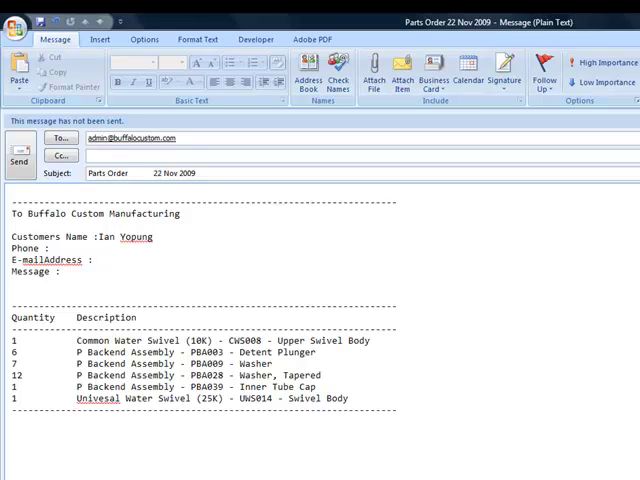
{"action": "left_click", "coordinate": [150, 236]}
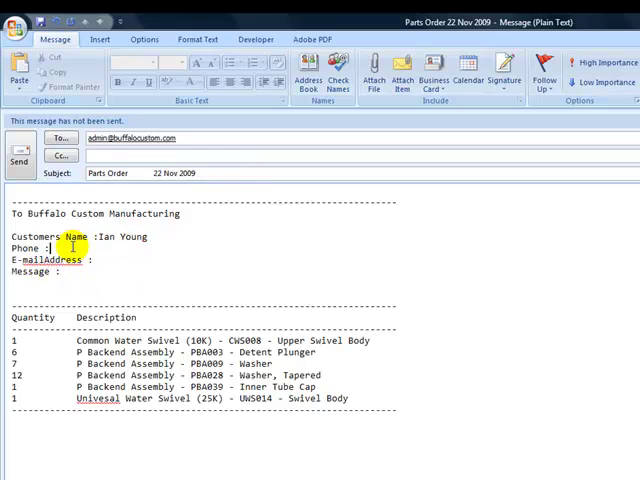
{"action": "type", "text": "250"}
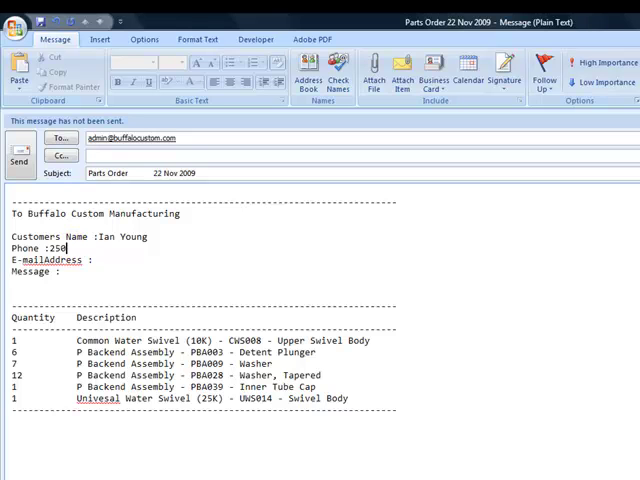
{"action": "type", "text": "562"}
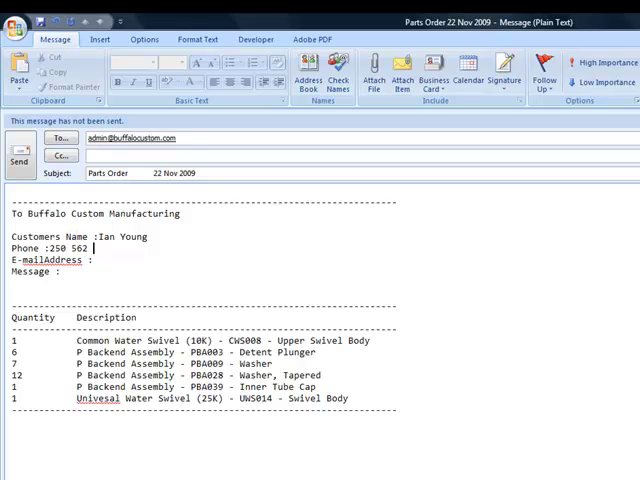
{"action": "type", "text": "8963"}
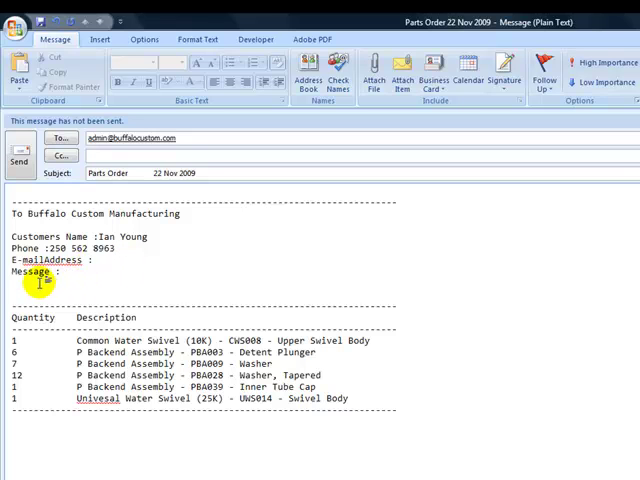
Write the message asking to please send the parts, signed 'Thanks joe'
{"action": "type", "text": "Mo"}
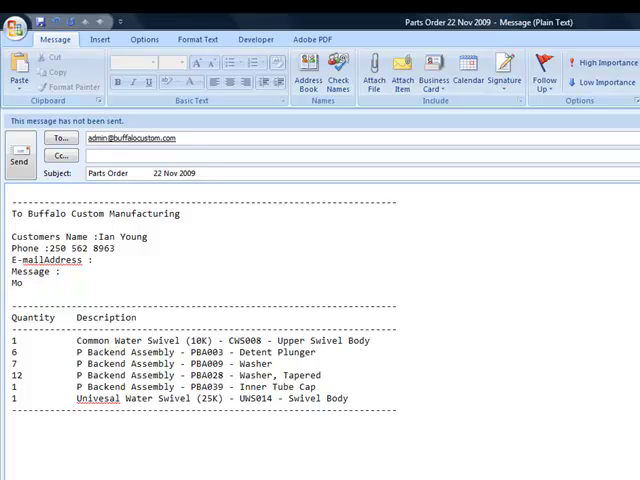
{"action": "type", "text": "ke"}
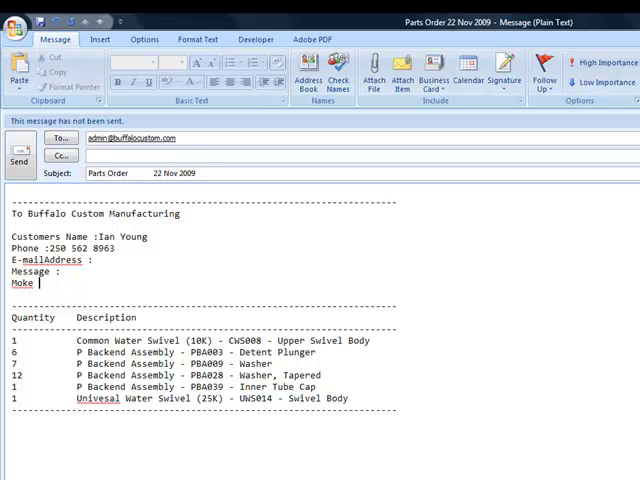
{"action": "type", "text": "please"}
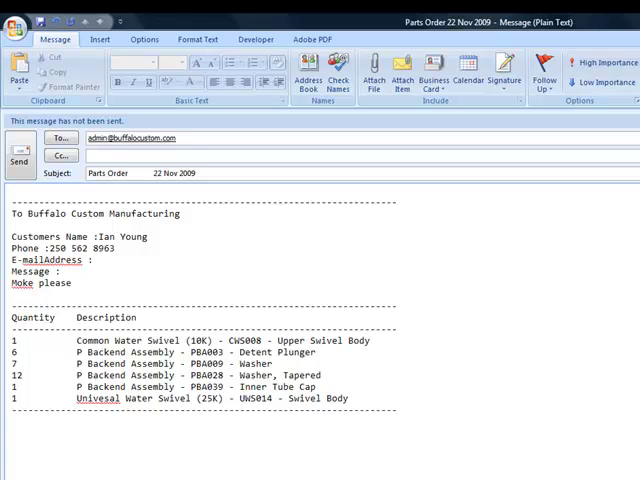
{"action": "type", "text": "send these parts asap"}
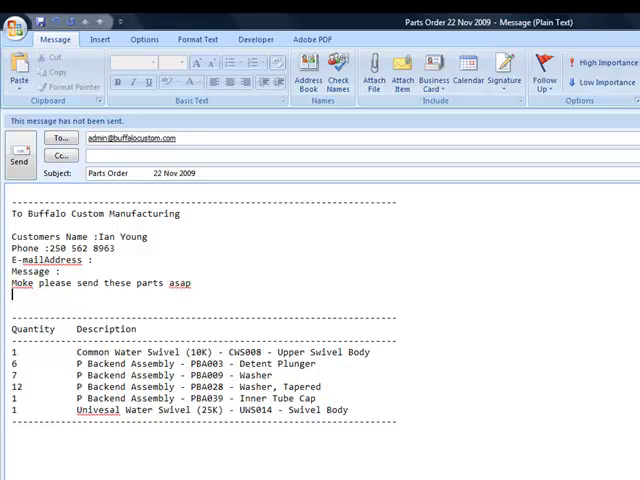
{"action": "type", "text": "Thanks"}
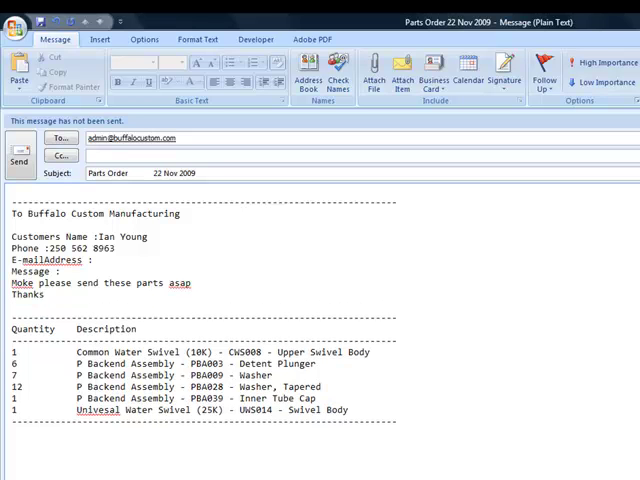
{"action": "type", "text": "joe"}
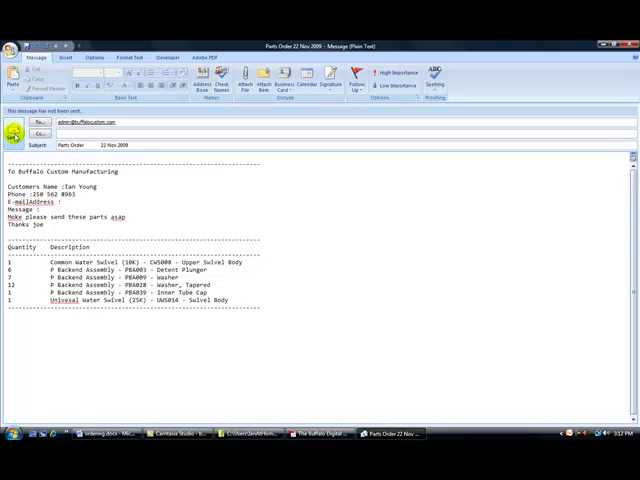
Send the order email, then clear the parts order by answering Yes to the prompt
{"action": "left_click", "coordinate": [320, 432]}
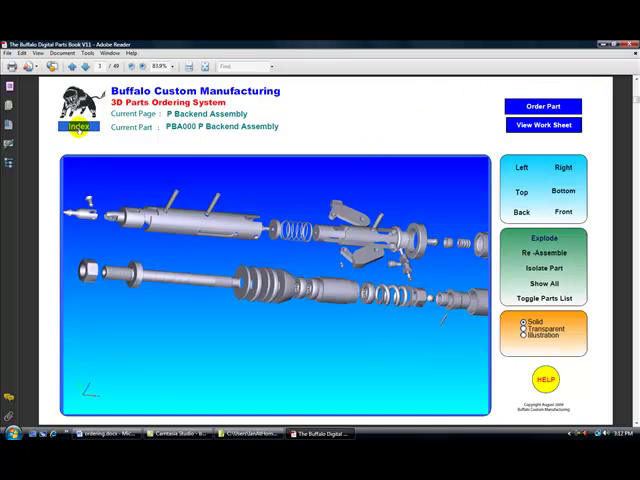
{"action": "left_click", "coordinate": [76, 128]}
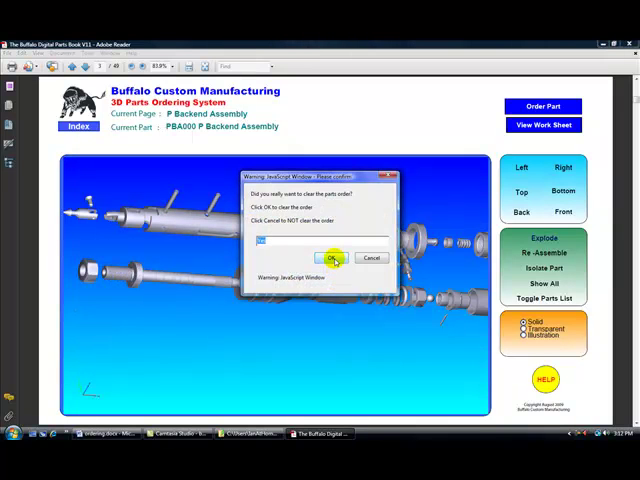
{"action": "type", "text": "Yes"}
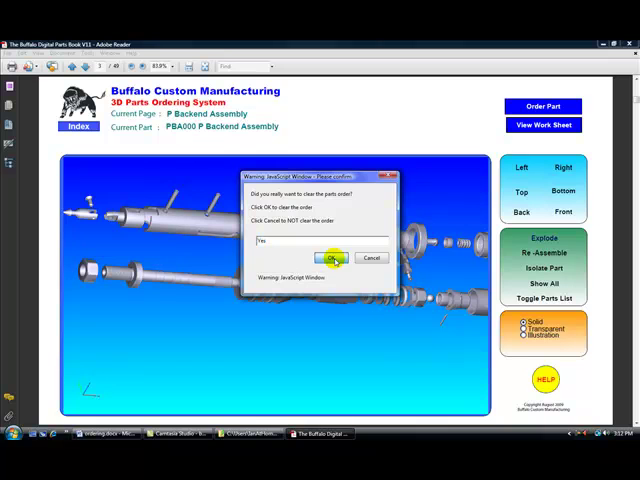
{"action": "left_click", "coordinate": [330, 258]}
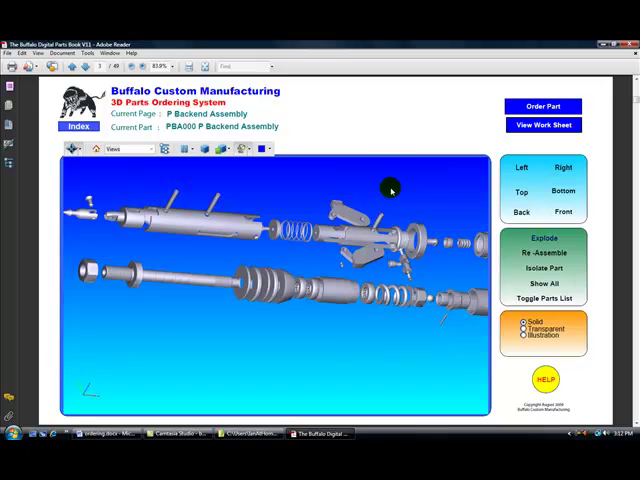
{"action": "mouse_move", "coordinate": [296, 348]}
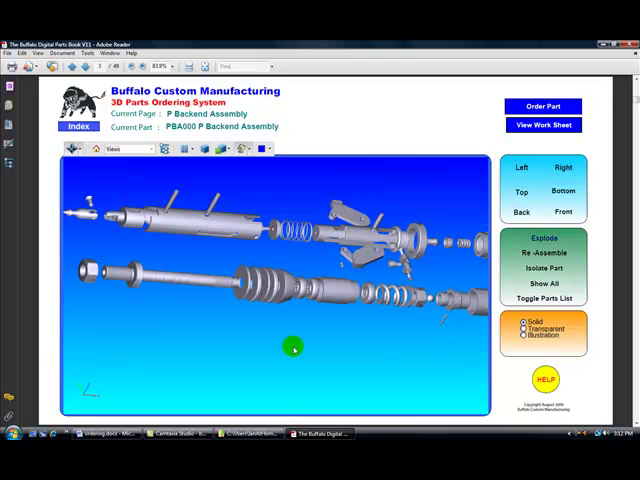